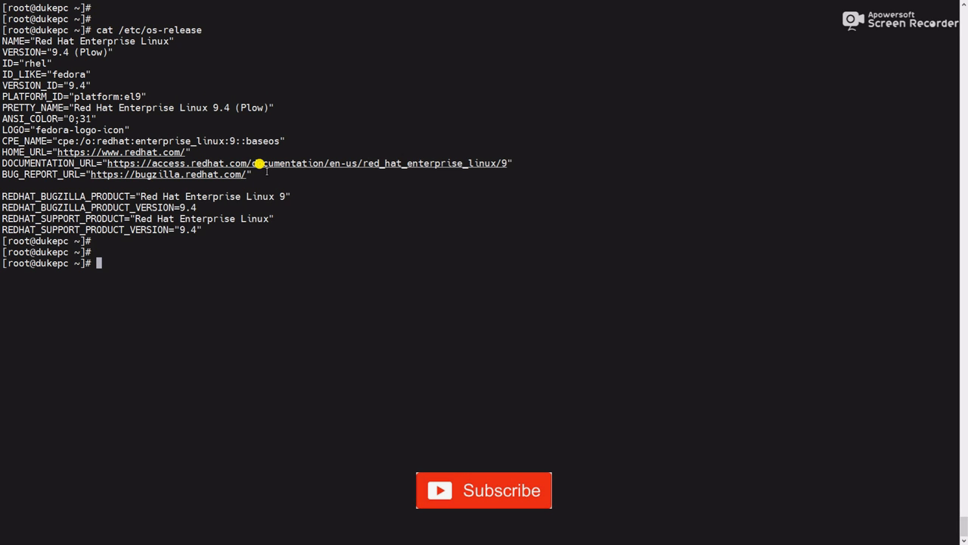
Step: Run df -Th to list filesystem types and usage, showing /boot at 50%
type("d")
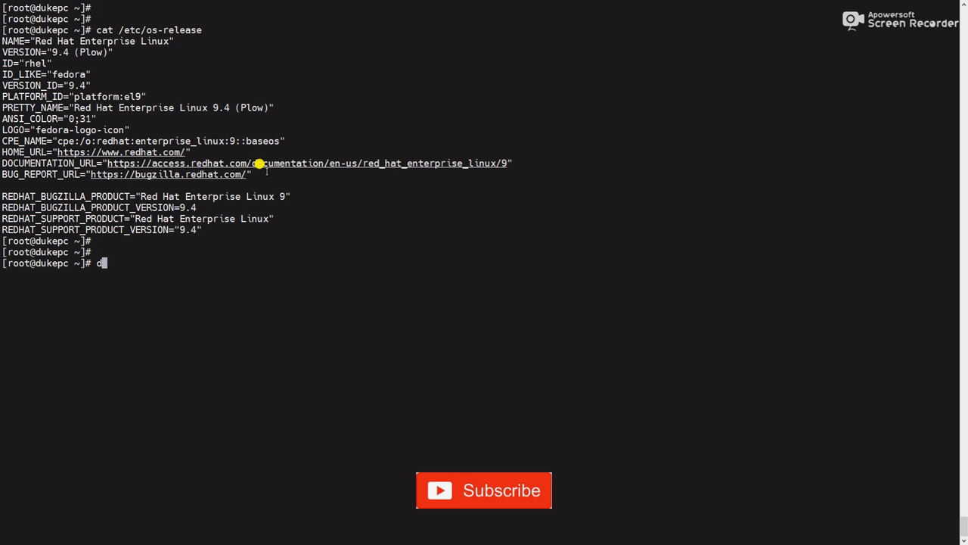
type("f -Th")
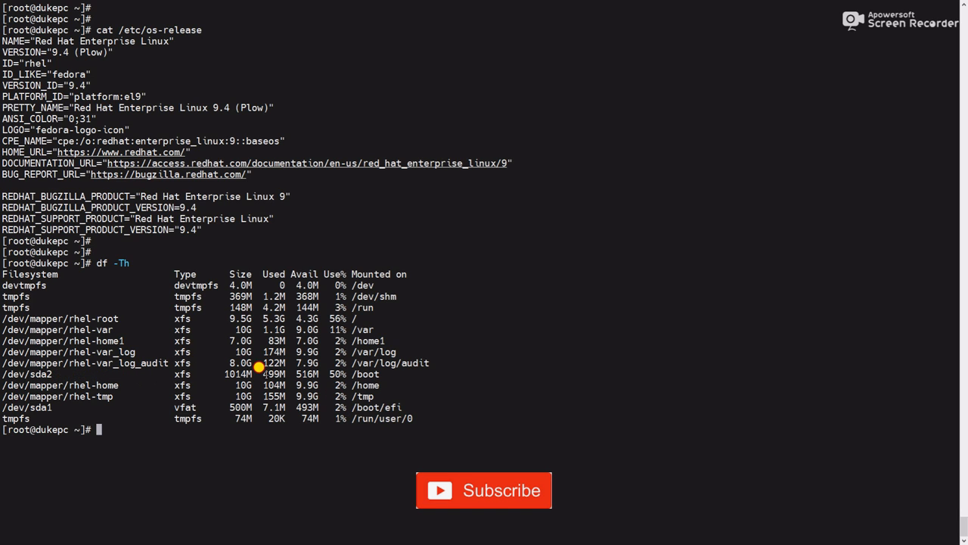
mouse_move(292, 367)
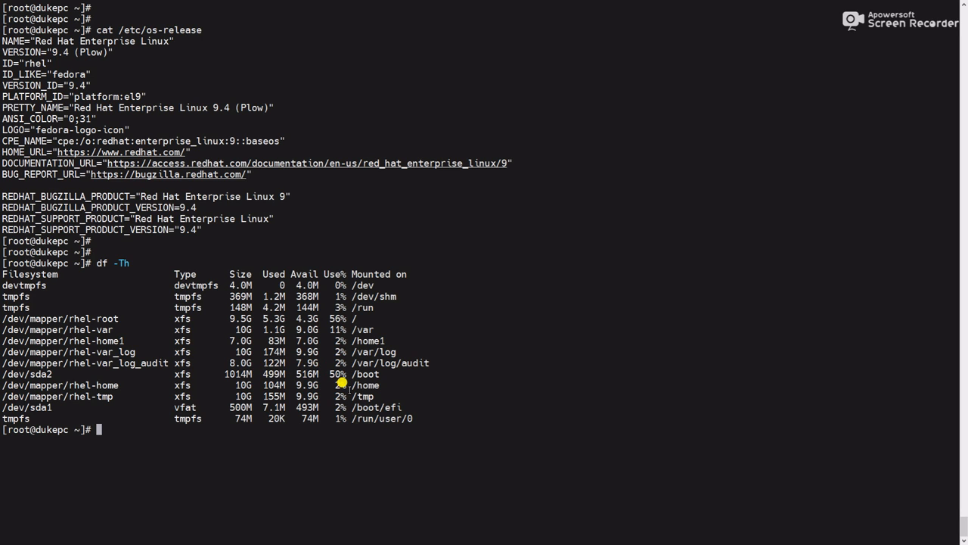
mouse_move(279, 374)
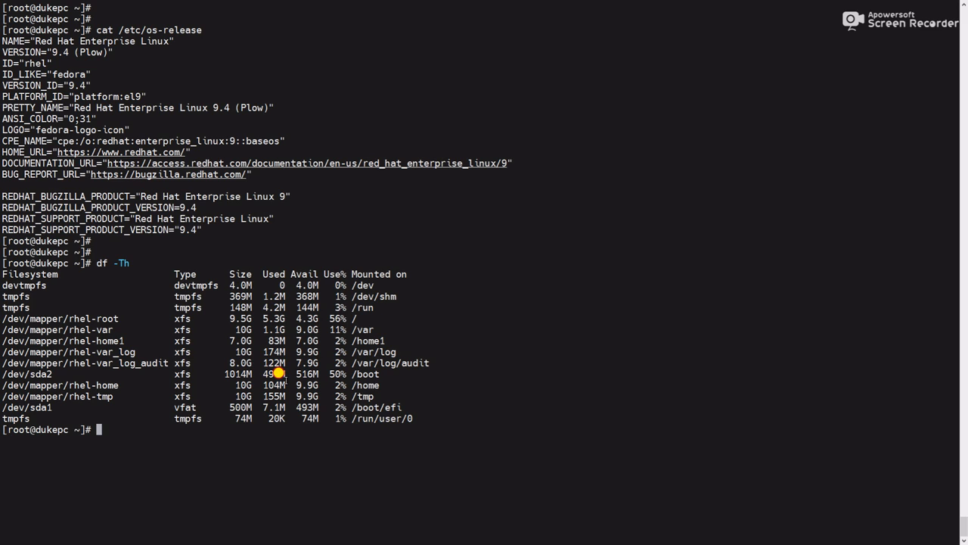
mouse_move(341, 381)
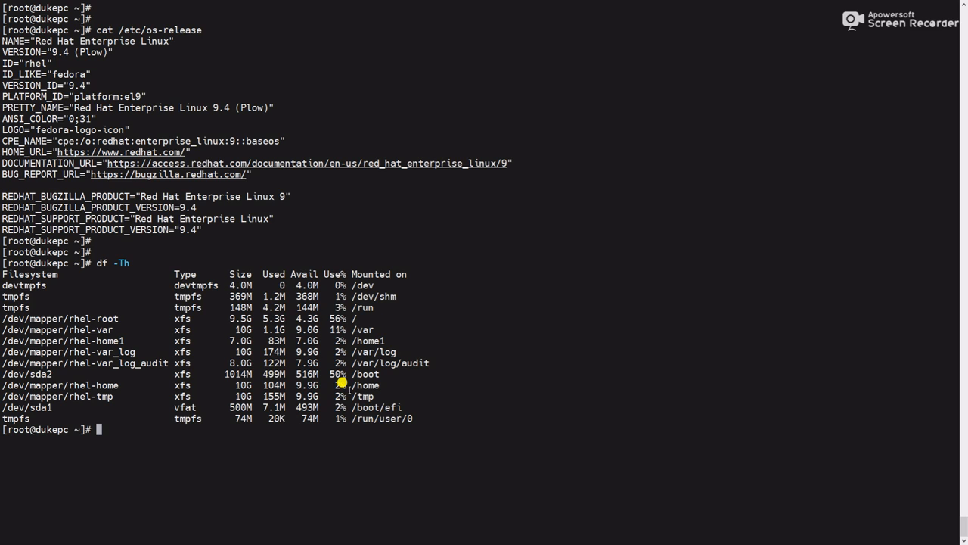
mouse_move(279, 373)
type("uname ")
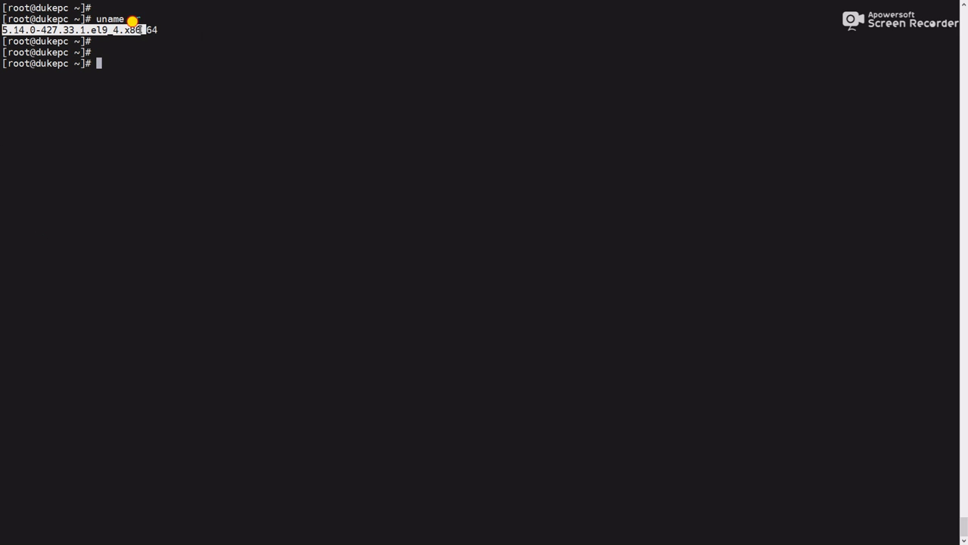
Step: Show running kernel 427.33.1 with uname -r and list installed kernel packages via rpm -qa | grep kernel
type("-r")
type("rpm")
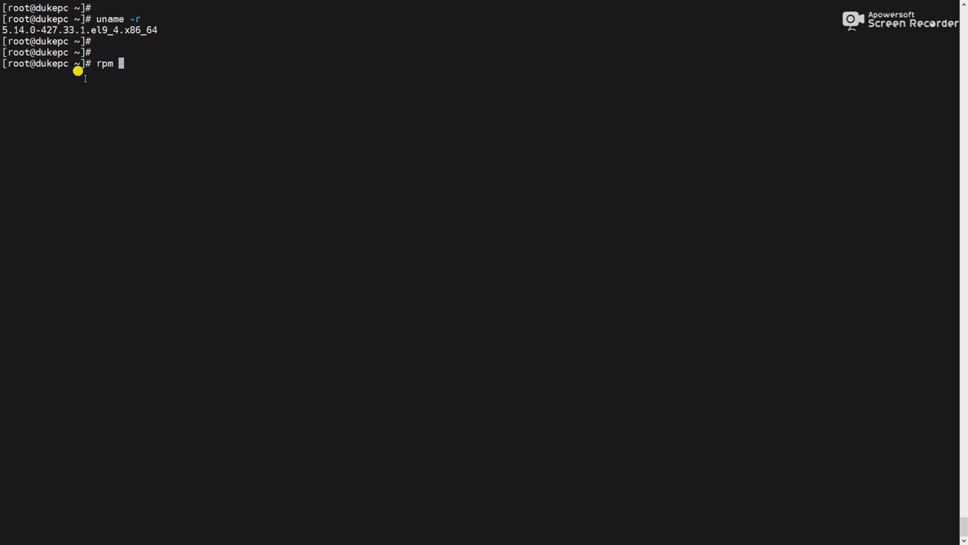
type("-qa")
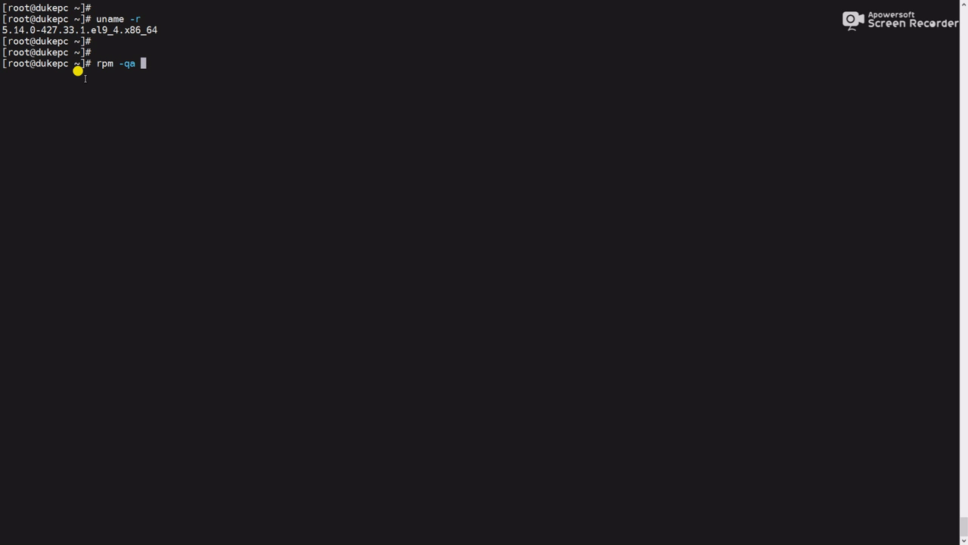
type("| grep ker")
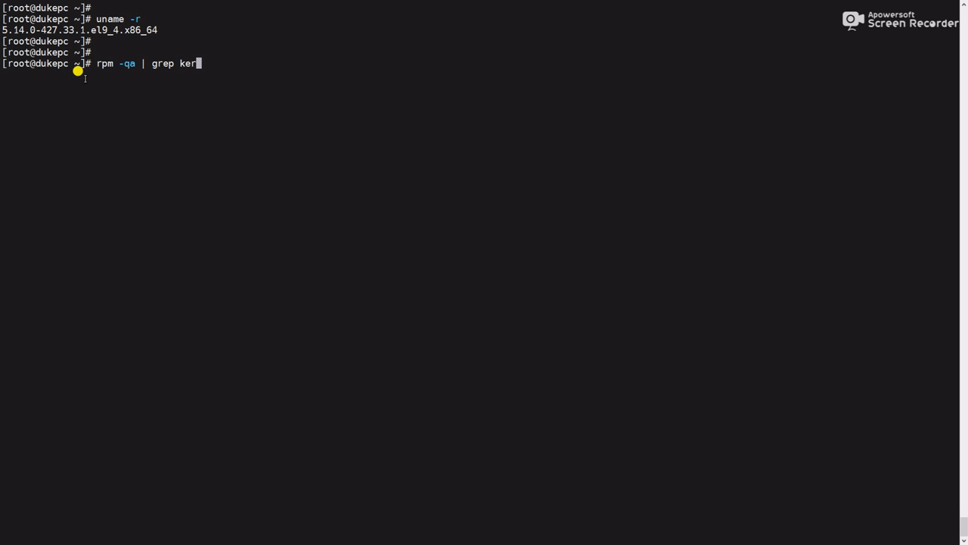
type("nel")
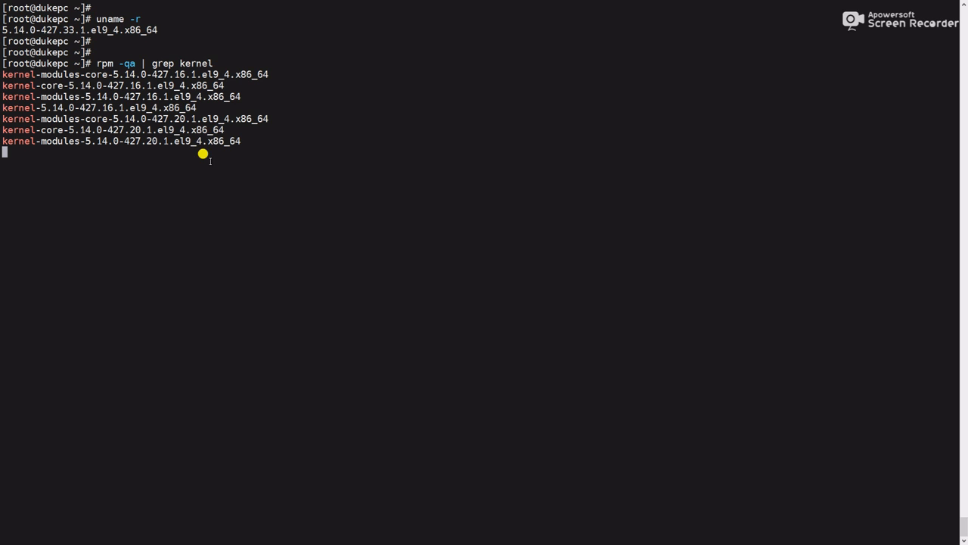
key("Return")
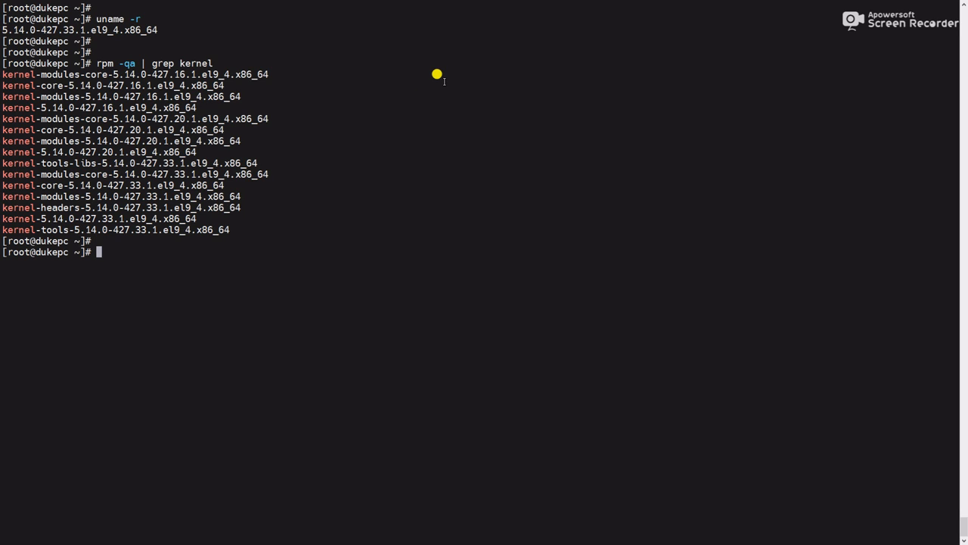
Step: List /boot/vmlinuz-* images: rescue, 427.16.1, 427.20.1 and 427.33.1
type("ls -l")
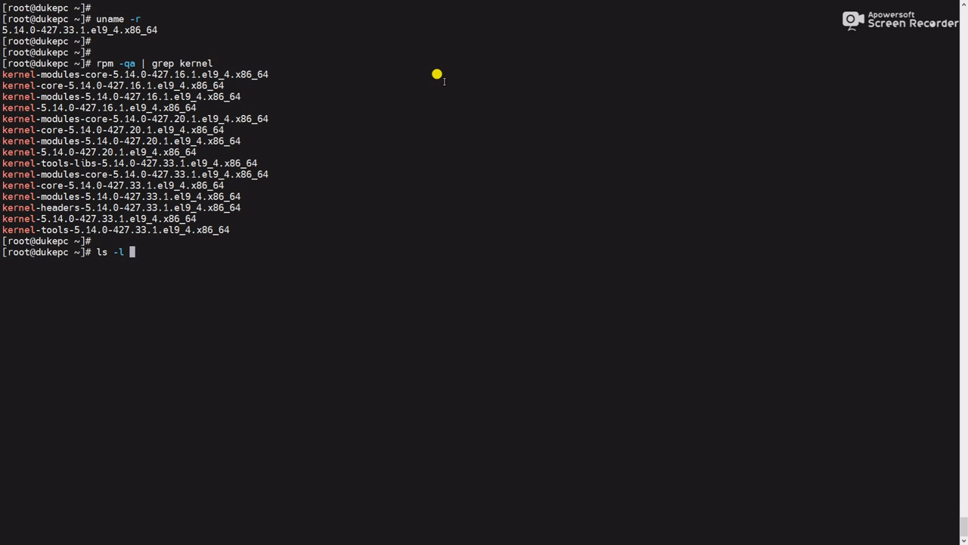
type("|")
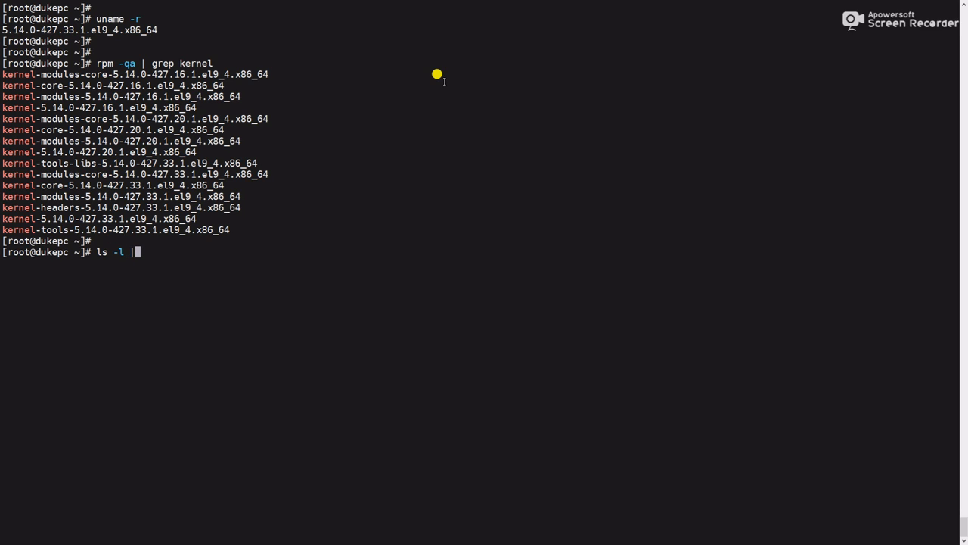
type("/b")
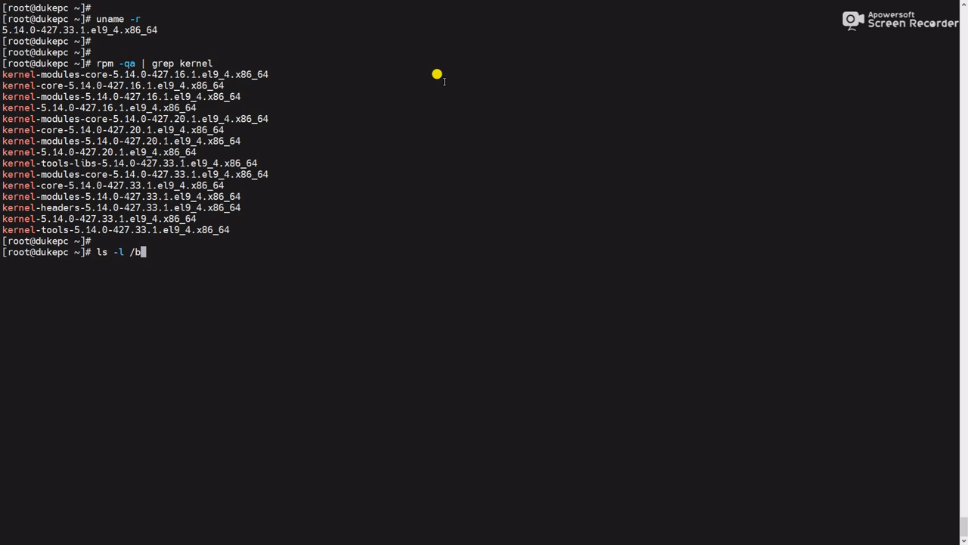
type("oot/")
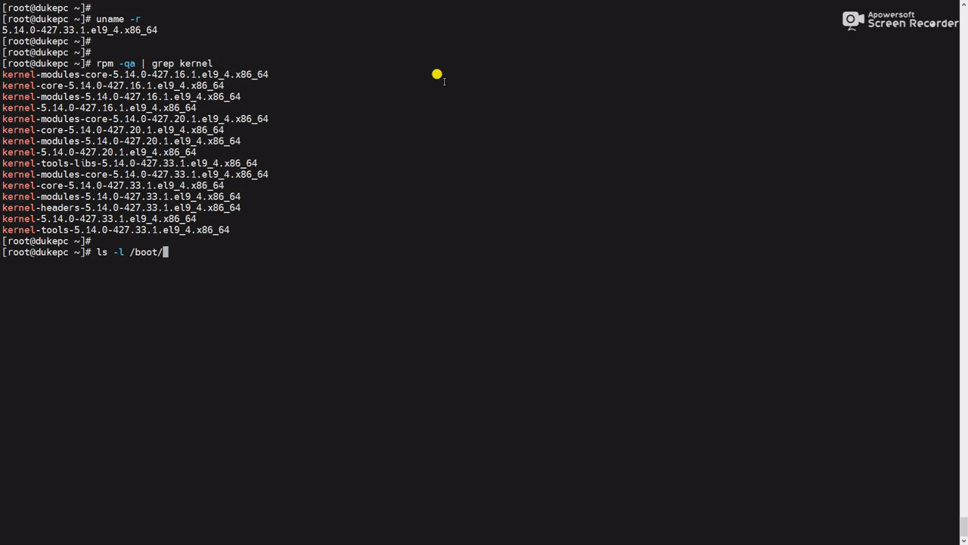
type("vmlinuz-*")
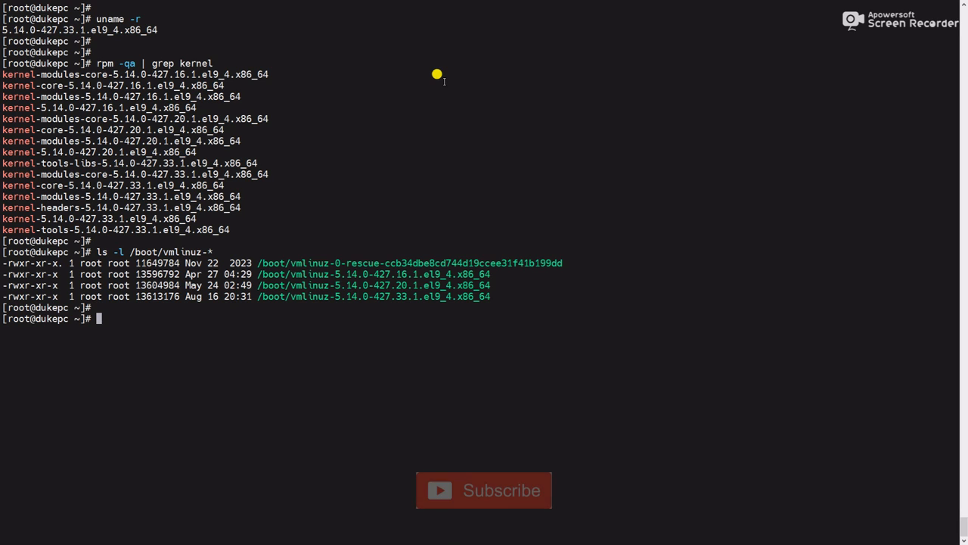
mouse_move(531, 180)
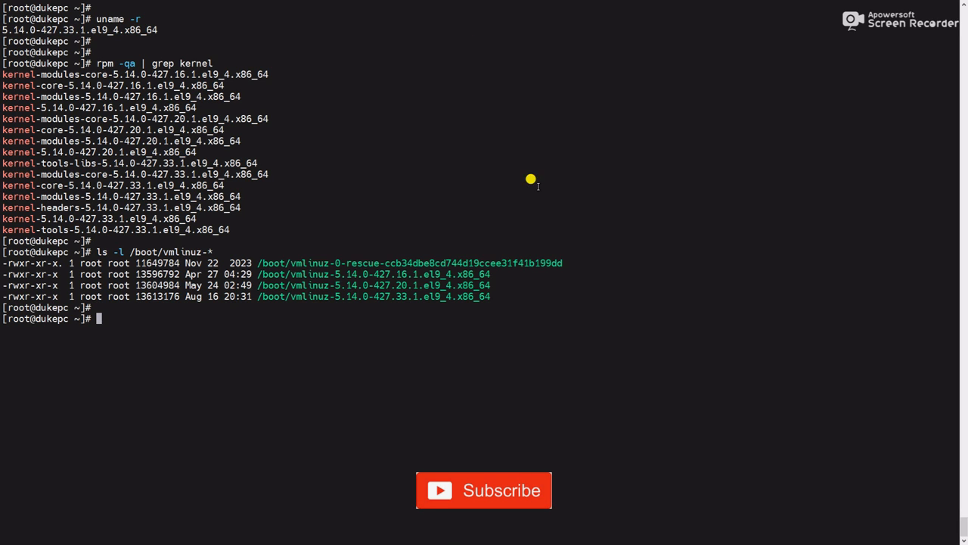
mouse_move(255, 289)
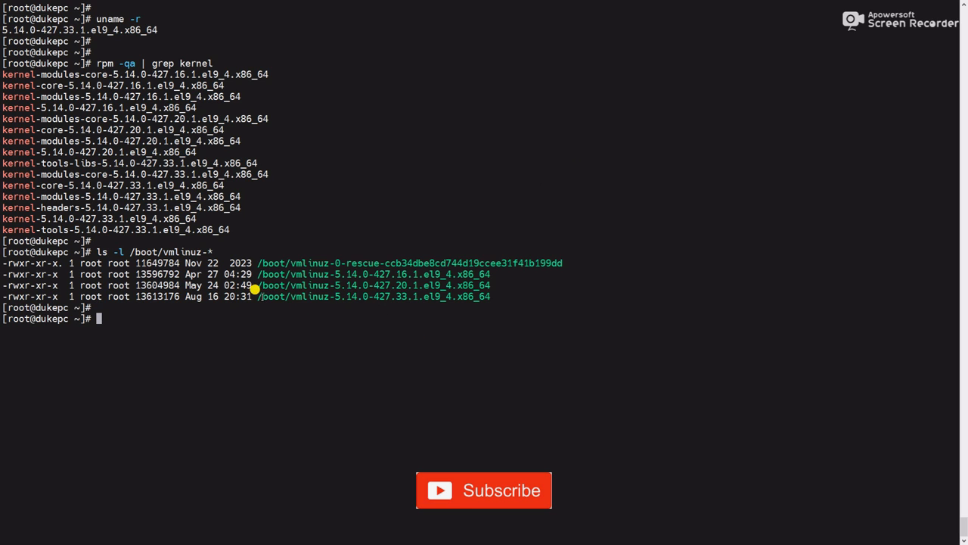
mouse_move(436, 74)
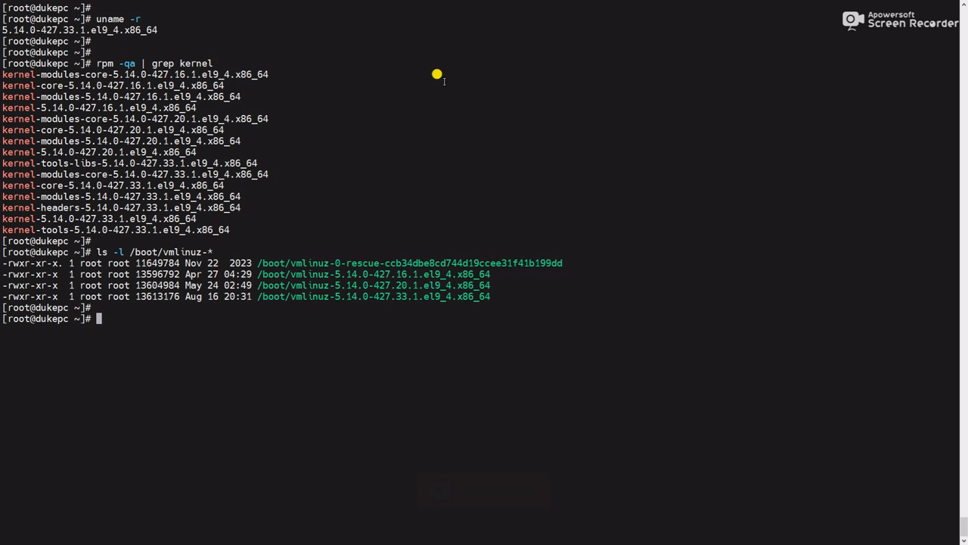
Step: Run yum remove --oldinstallonly, showing 8 packages and 246 M to free
type("yum r")
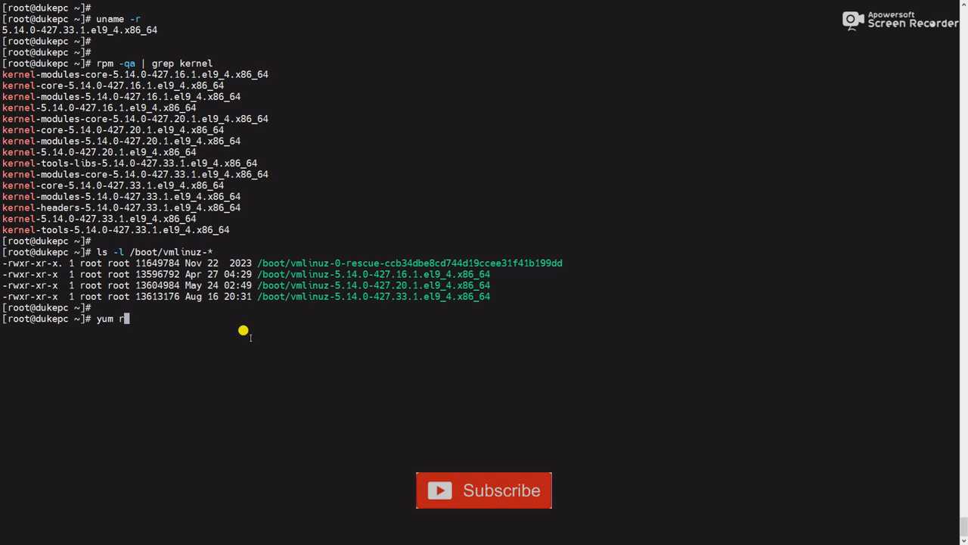
type("emove -")
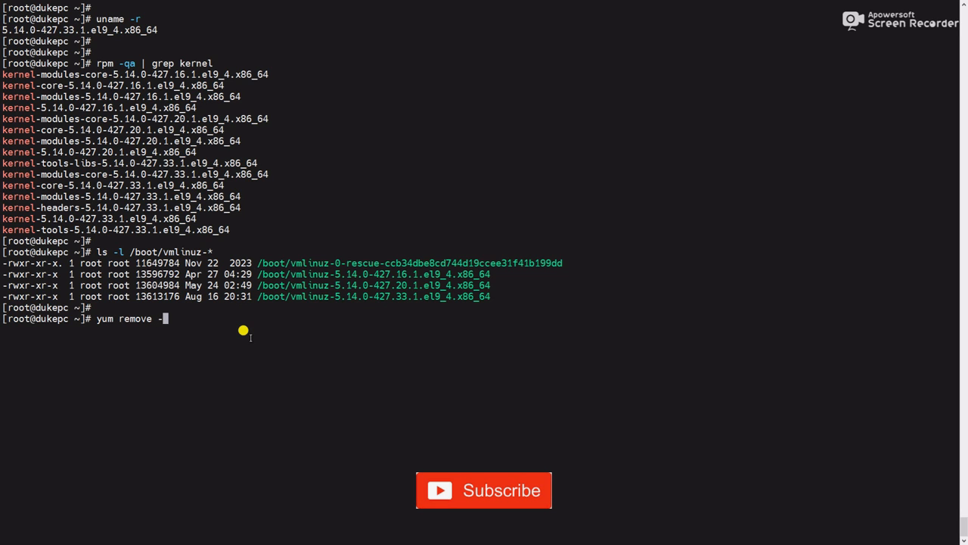
type("-old")
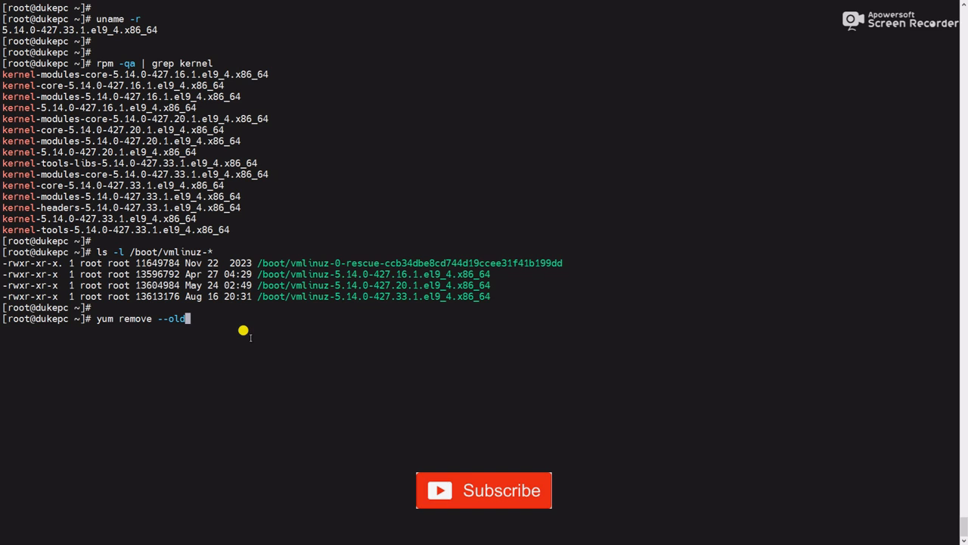
type("install")
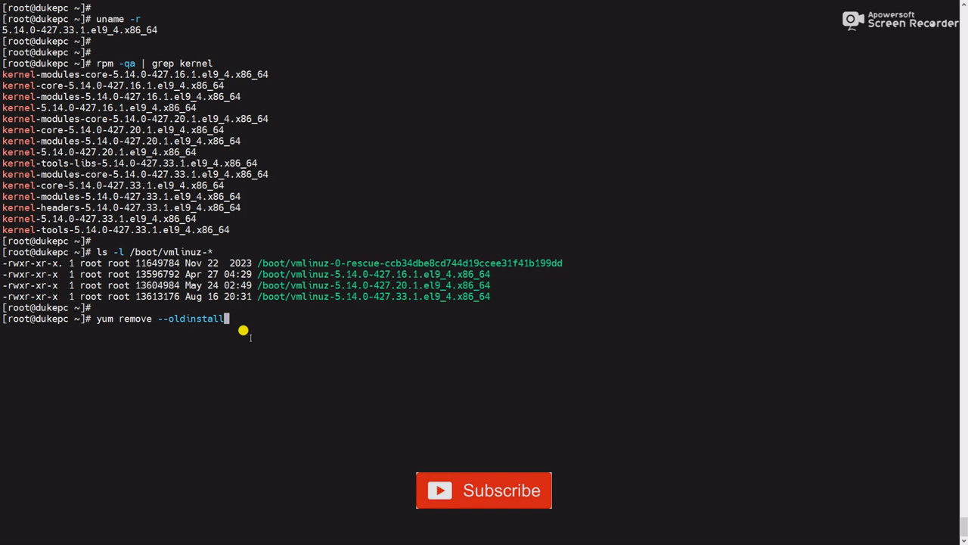
type("only")
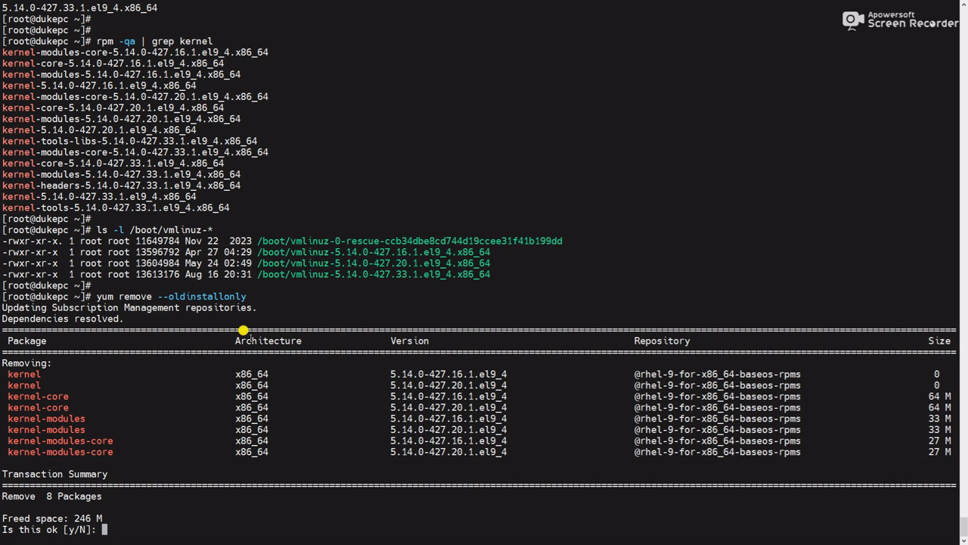
Step: Confirm with y and watch yum erase and verify the 8 old kernel packages
type("y")
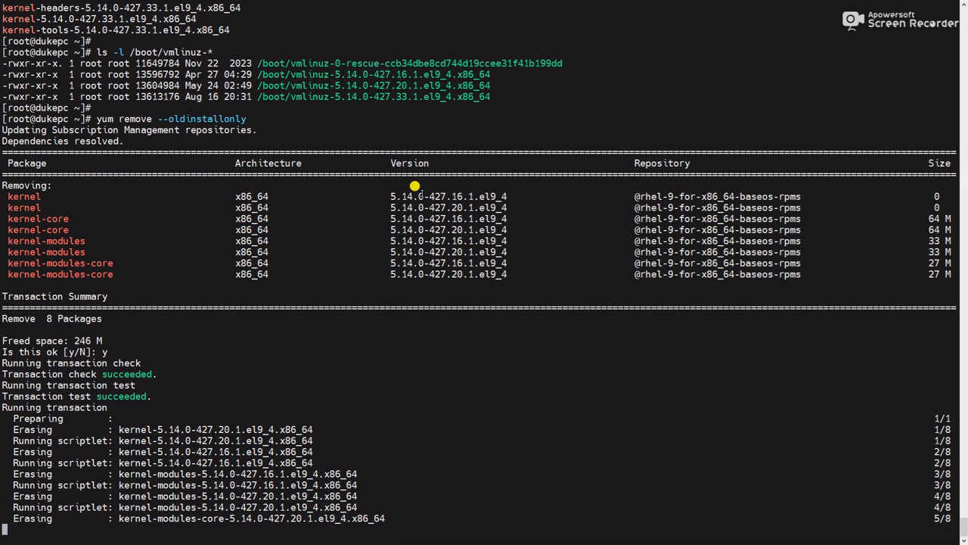
scroll("down", 3)
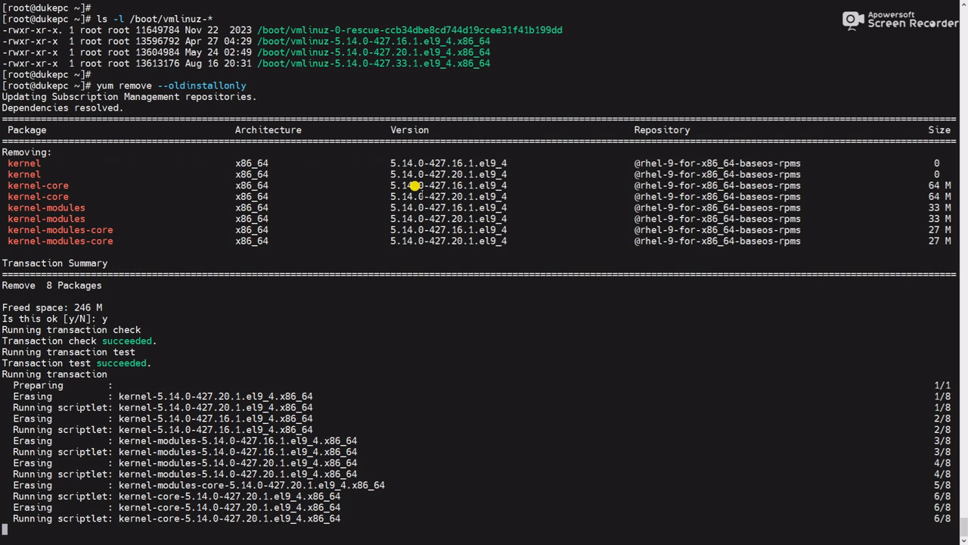
scroll("down", 3)
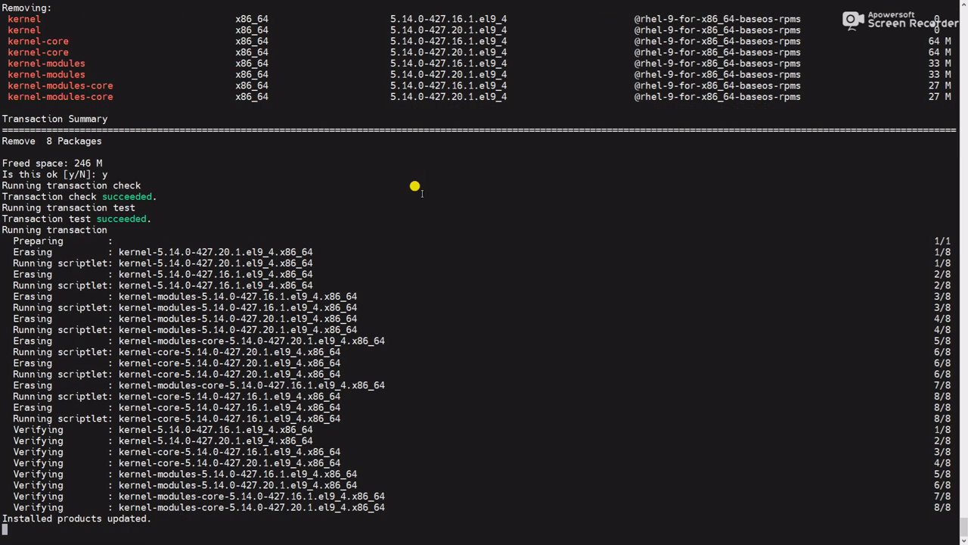
scroll("down", 3)
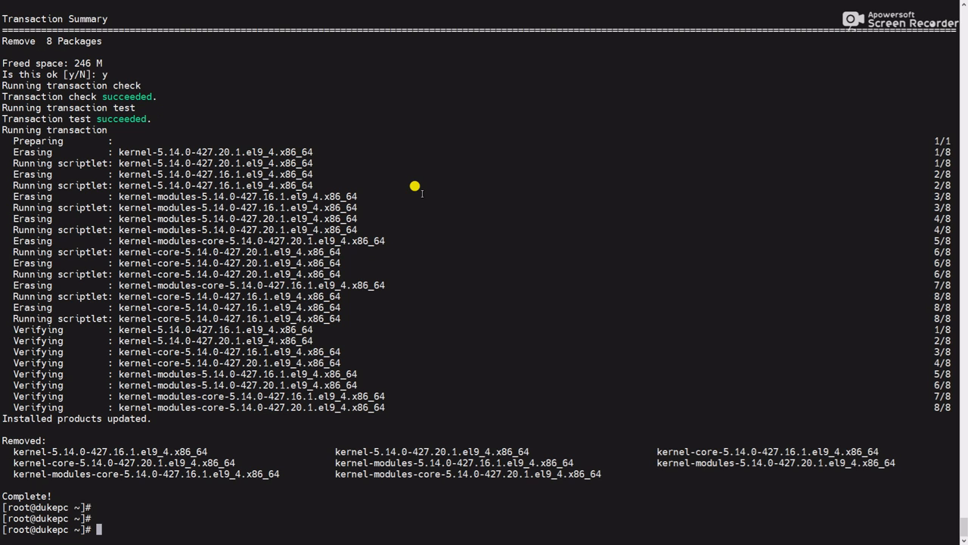
Step: Rerun ls -l /boot/vmlinuz-* and df -Th, showing rescue plus 427.33.1 and /boot at 28%
type("ls -l /boot/vmlinuz-*")
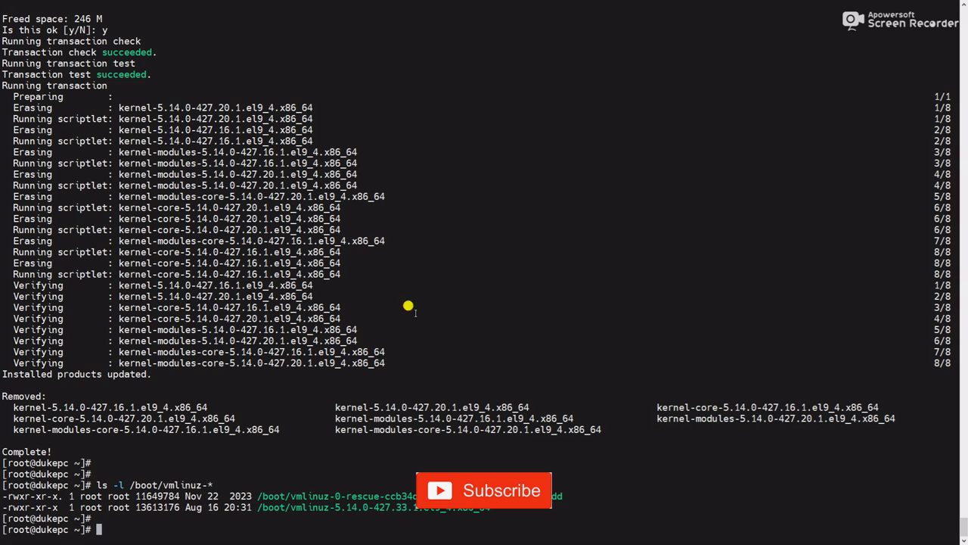
type("df -Th")
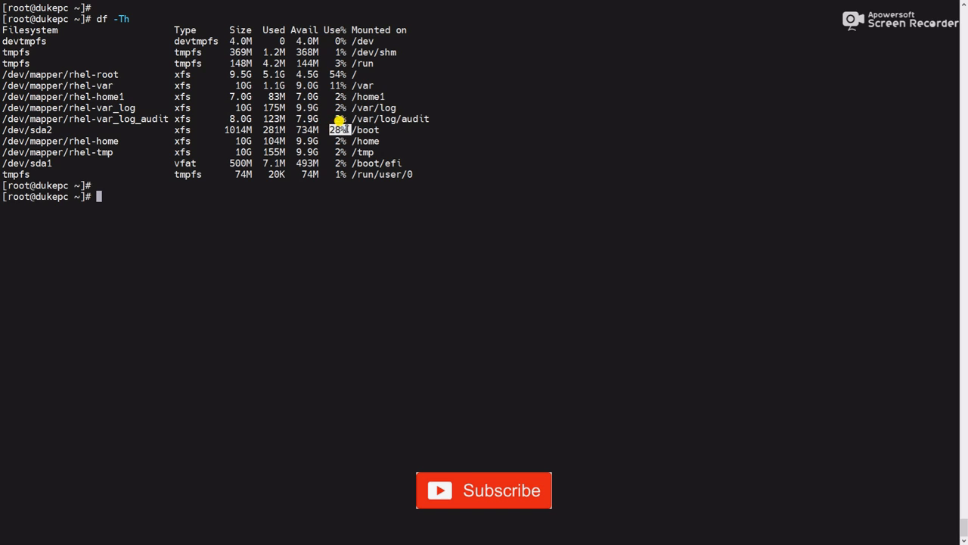
mouse_move(345, 149)
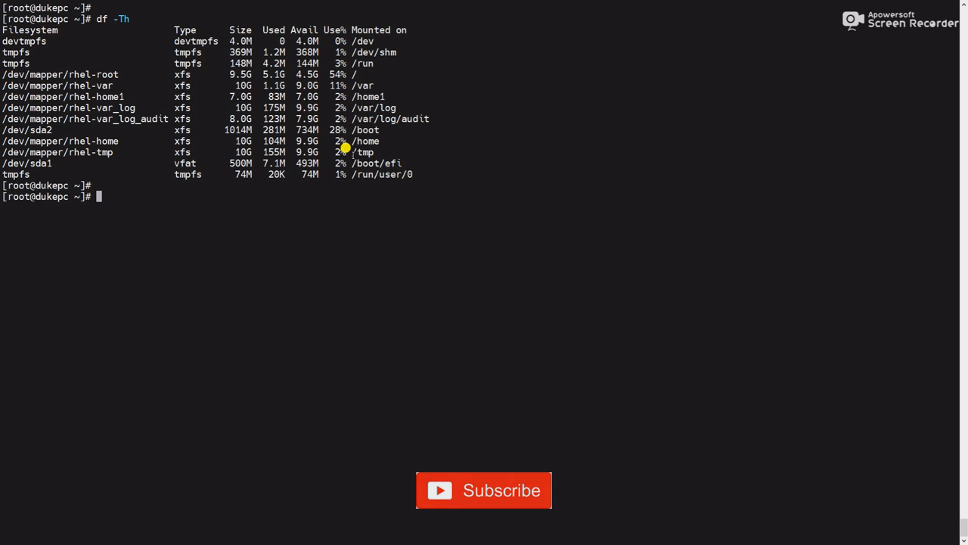